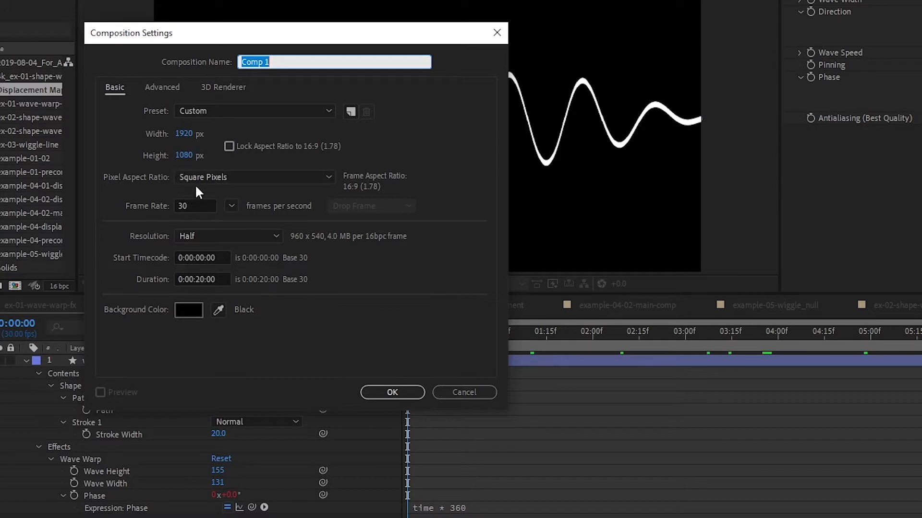
Step: Set the composition duration to 0:00:10:00
click(202, 280)
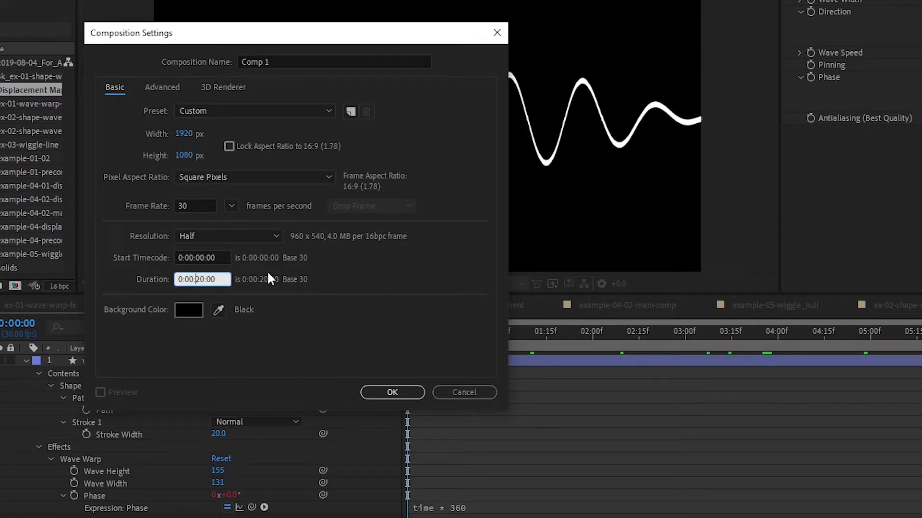
text(0:00:10:00)
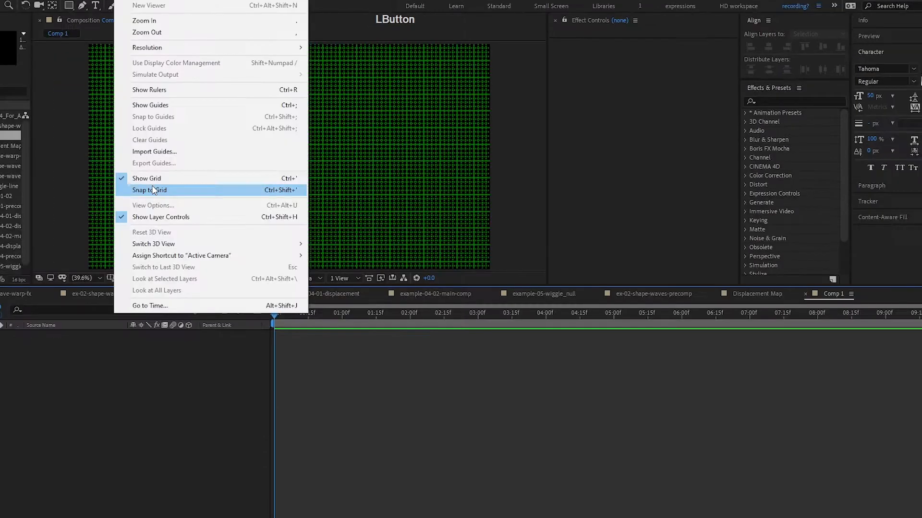
Step: Enable Snap to Grid and show the Proportional Grid overlay
click(148, 190)
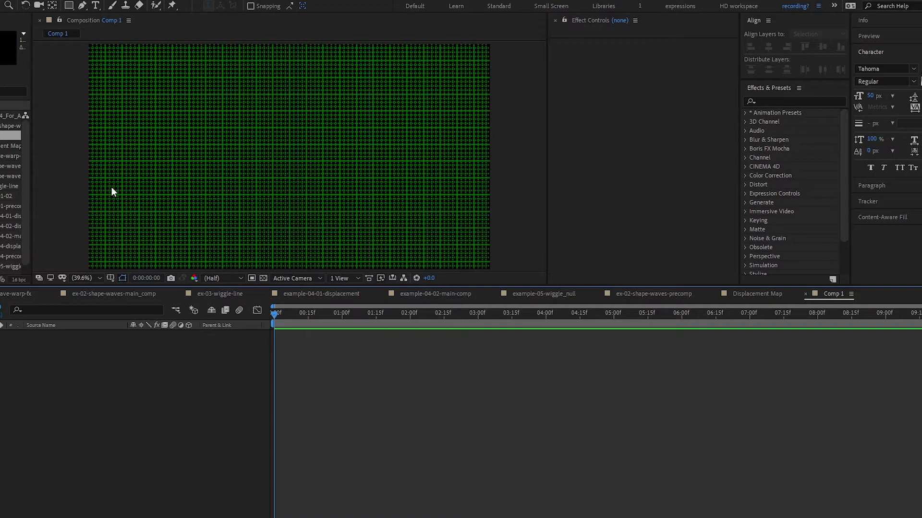
click(109, 278)
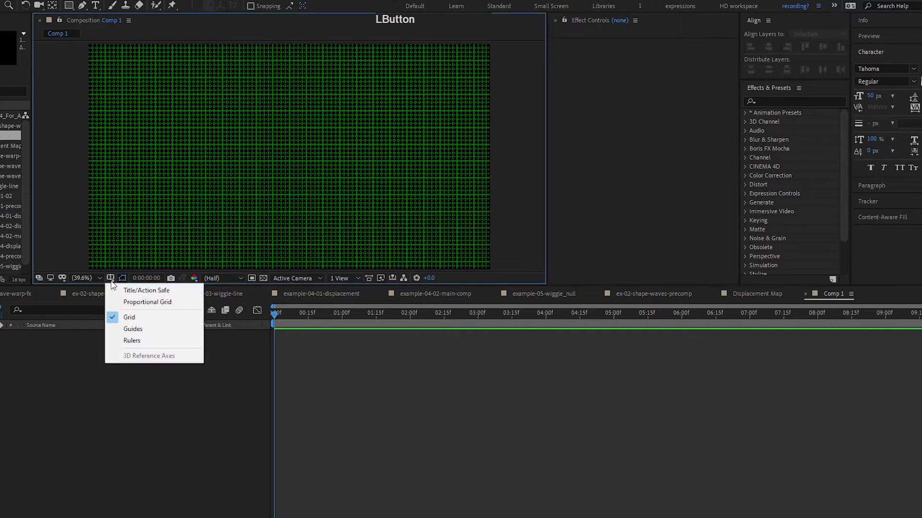
mouse_move(147, 302)
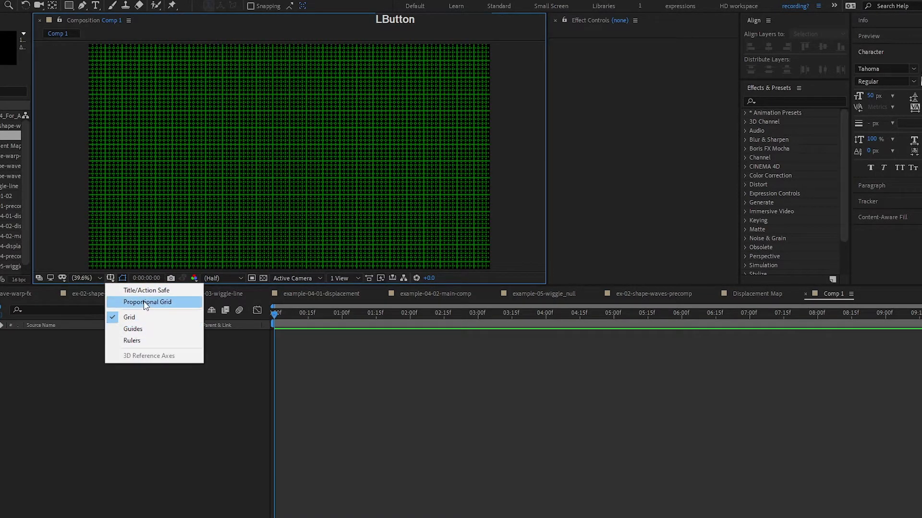
click(146, 302)
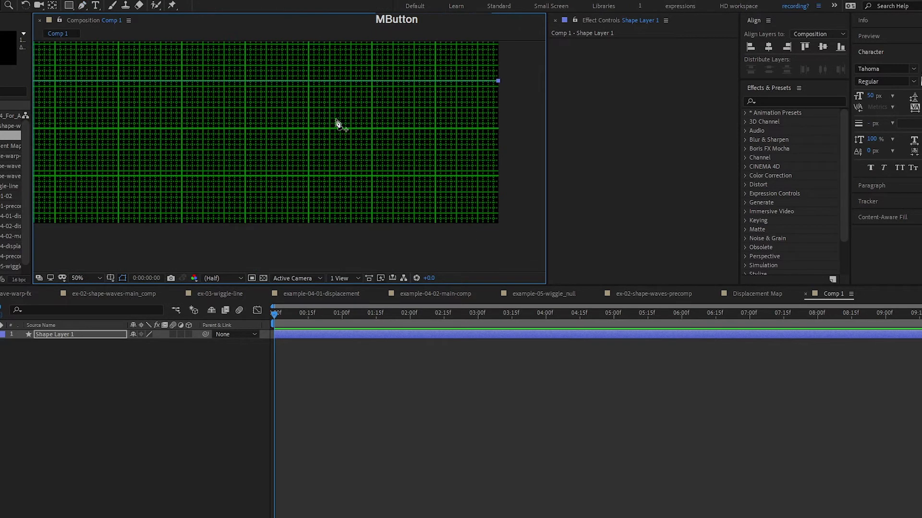
Step: Draw a horizontal pen path across the comp with a midpoint vertex
click(77, 279)
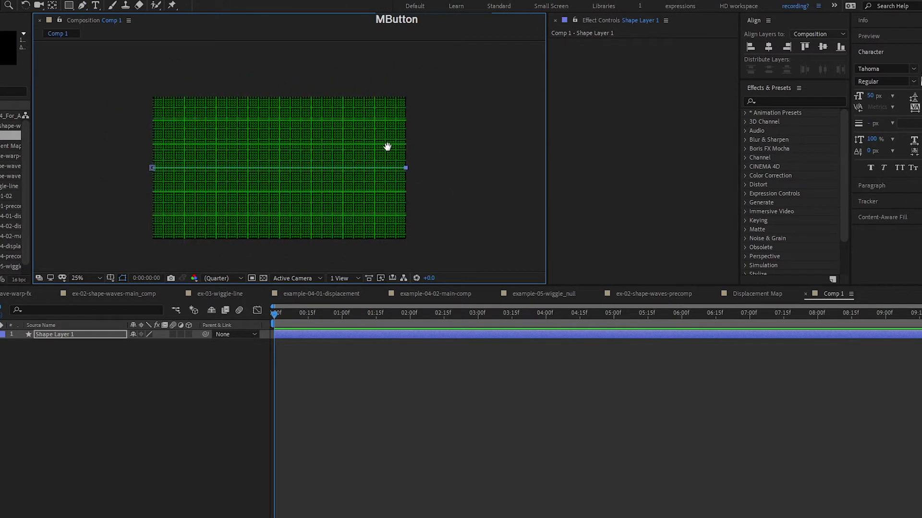
click(81, 5)
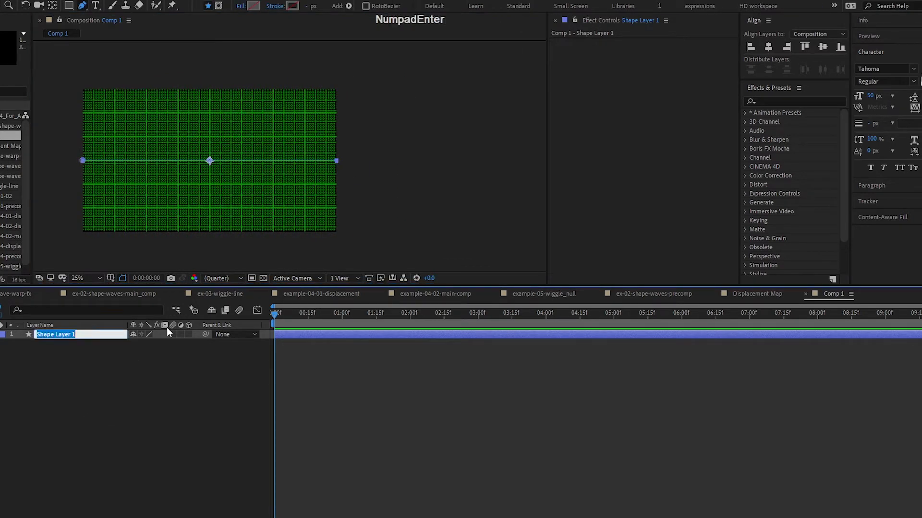
Step: Rename the shape layer to 'wave line' and hide the grid overlay
text(wave line)
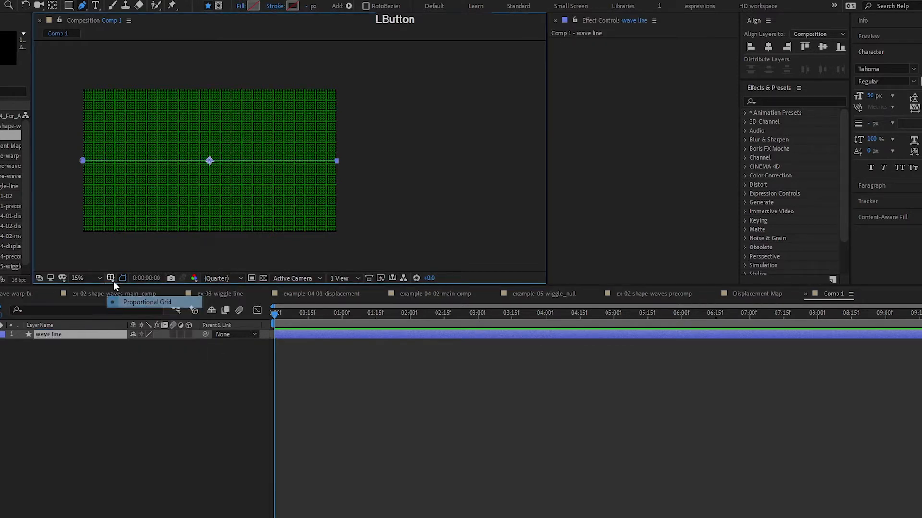
click(111, 278)
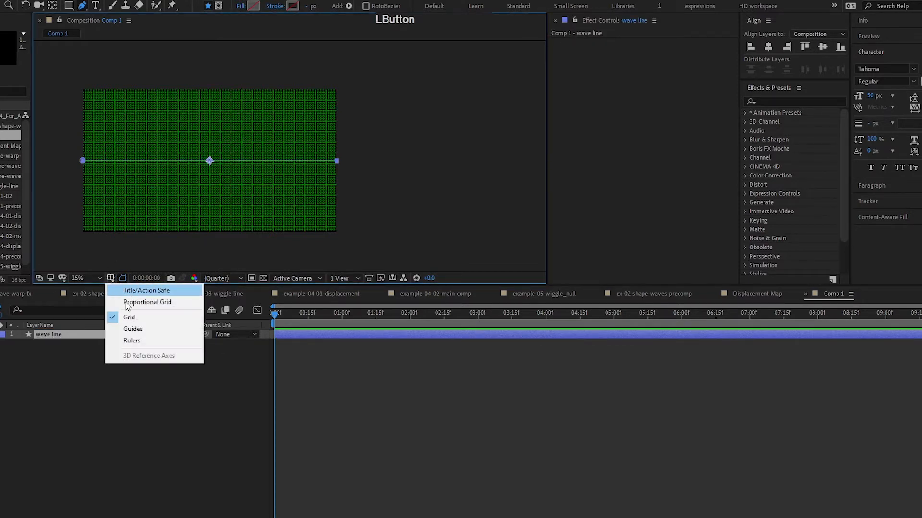
click(128, 317)
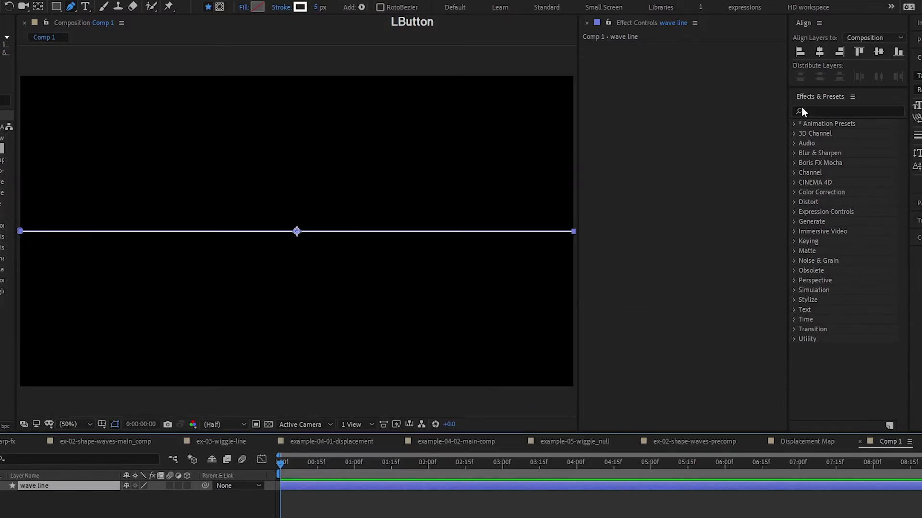
Step: Apply Wave Warp to wave line and raise Wave Height to 194
click(847, 111)
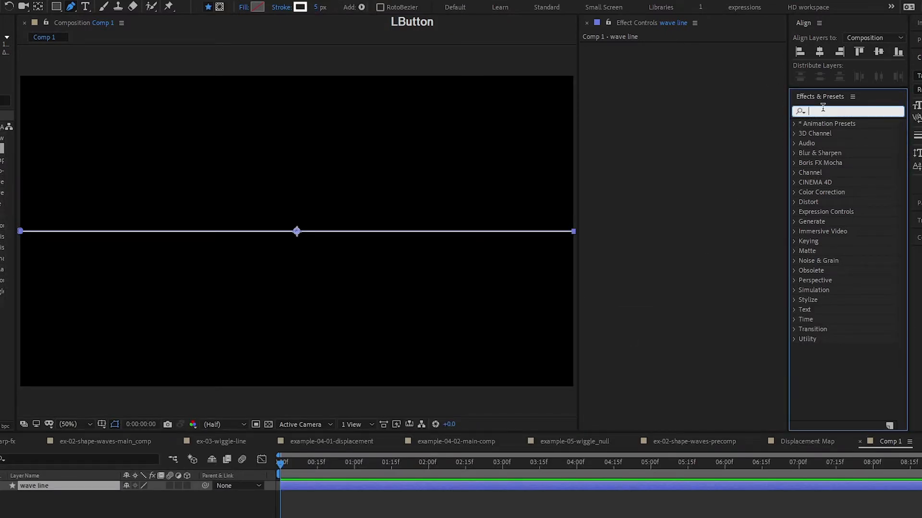
text(wave war)
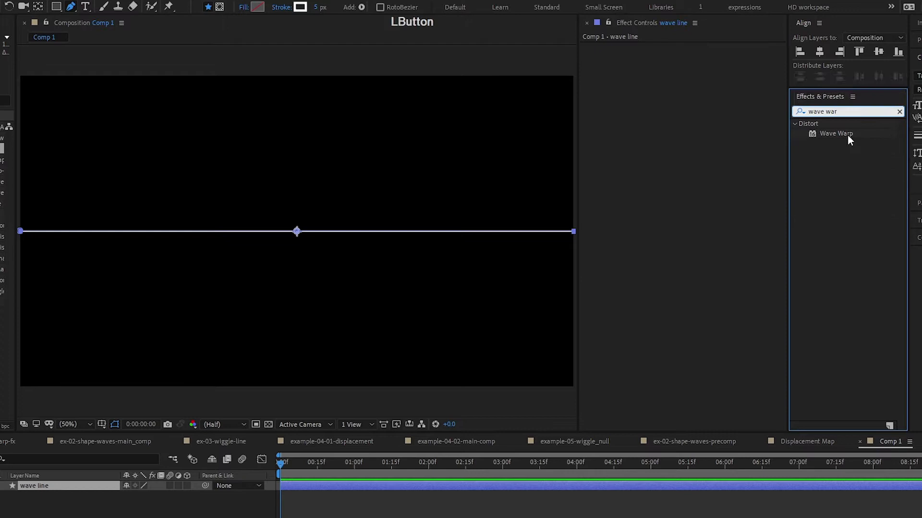
double_click(835, 133)
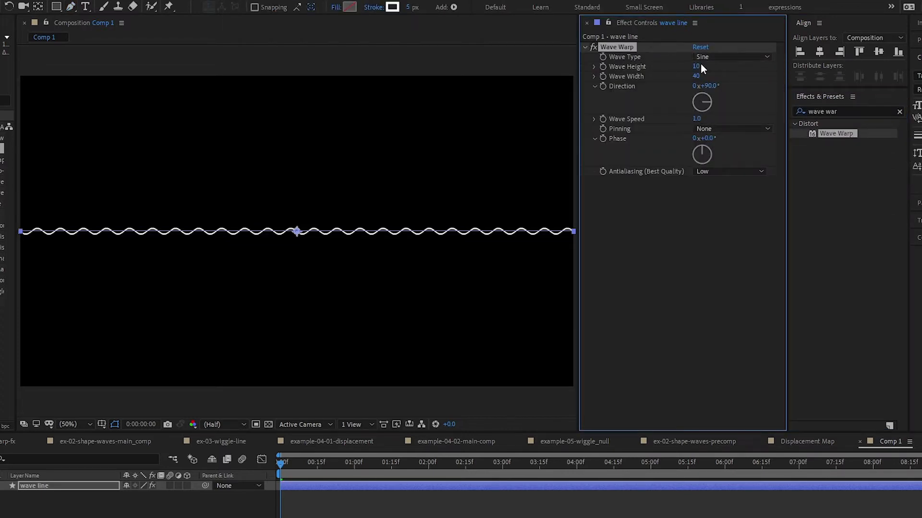
drag(697, 66, 697, 66)
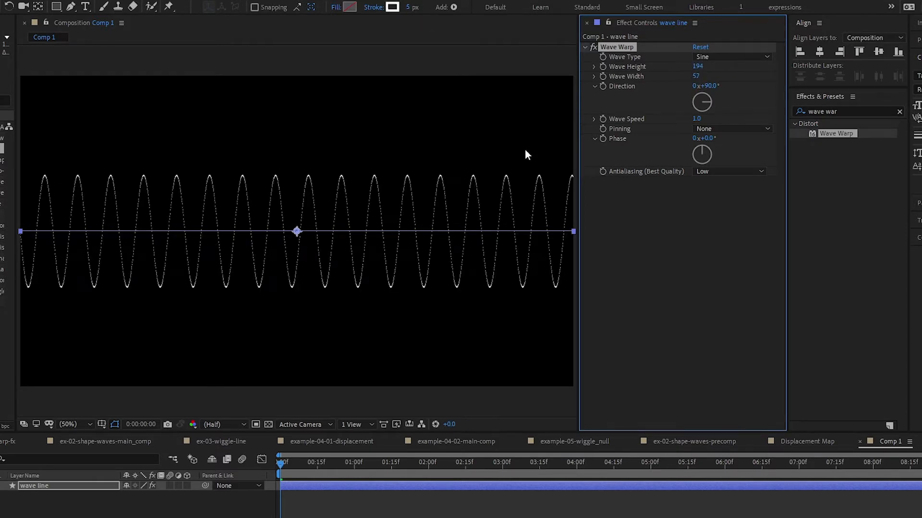
mouse_move(507, 189)
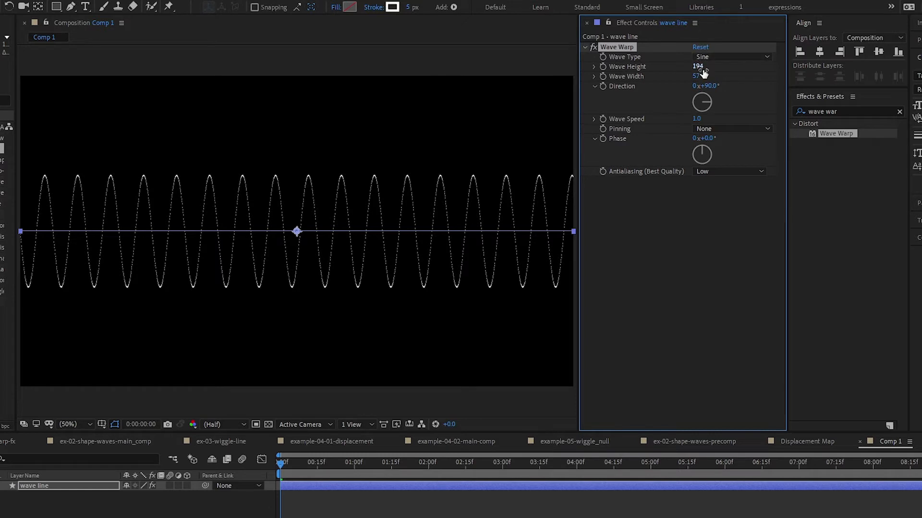
Step: Raise Wave Height to 221 and begin editing Wave Speed
drag(698, 67, 717, 66)
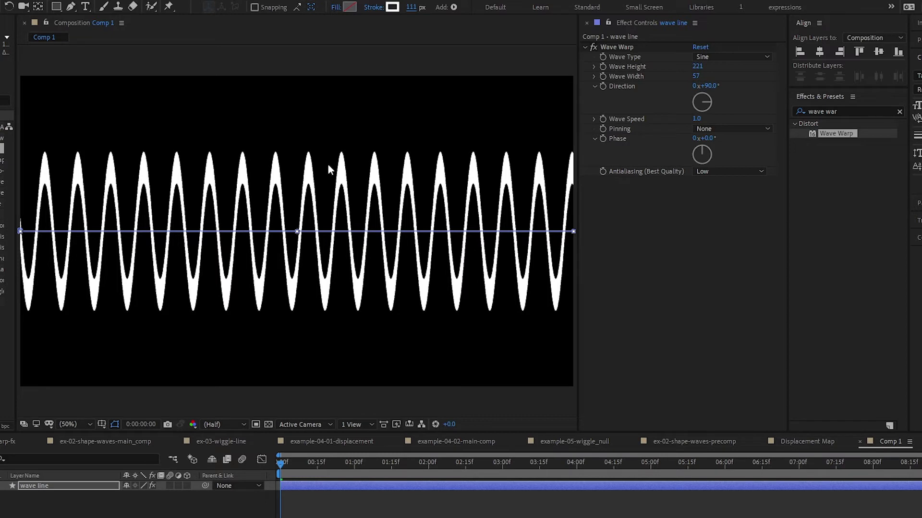
mouse_move(344, 161)
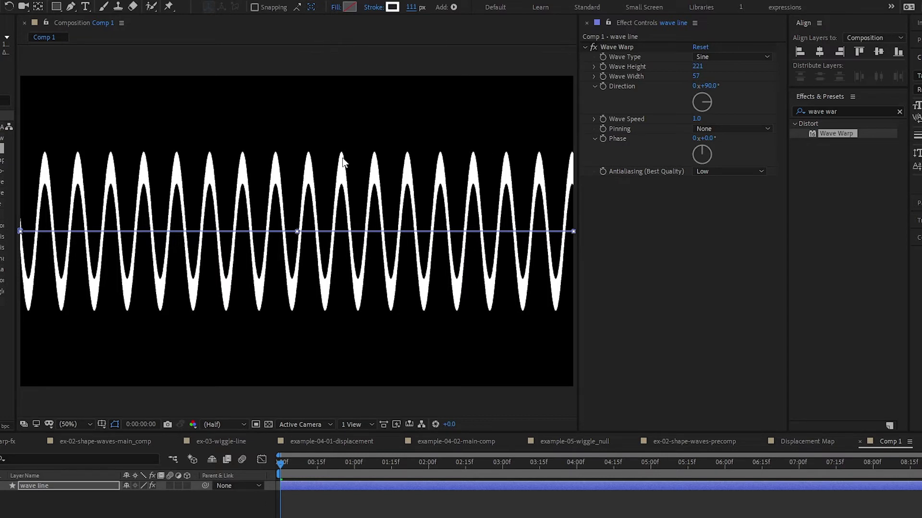
mouse_move(339, 169)
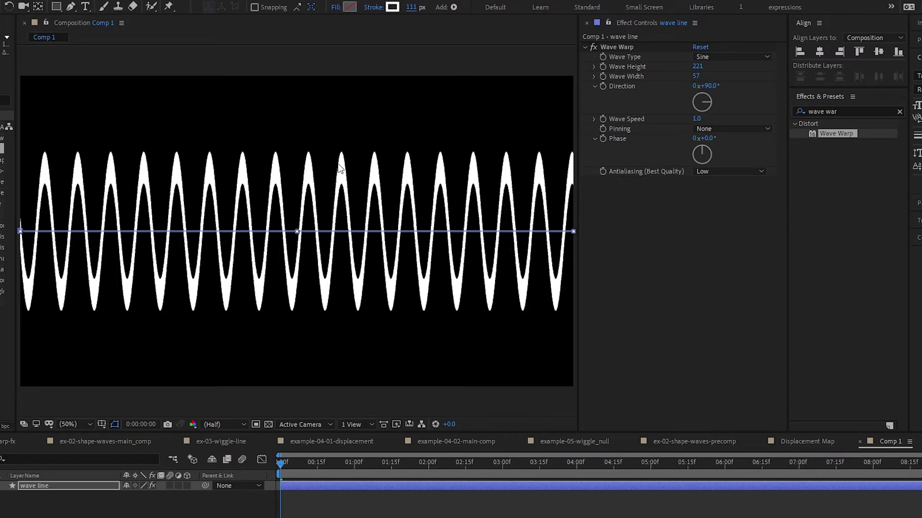
mouse_move(721, 86)
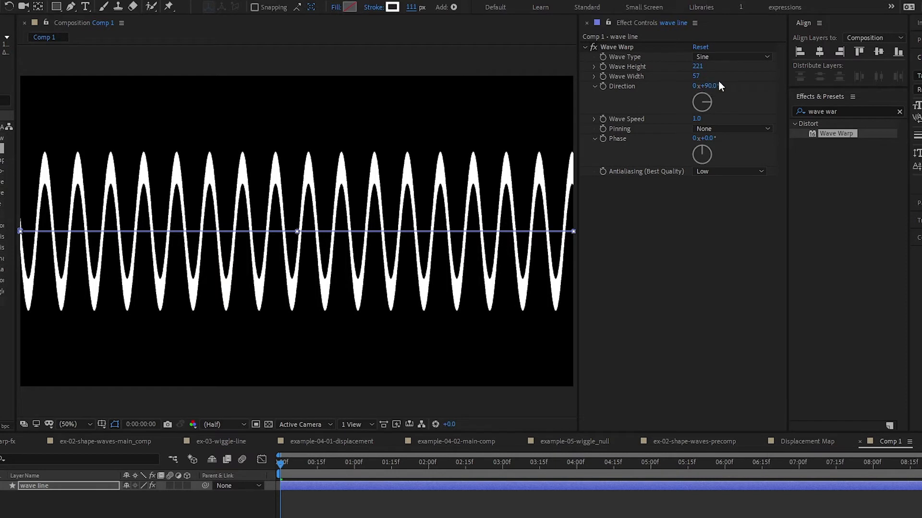
mouse_move(732, 107)
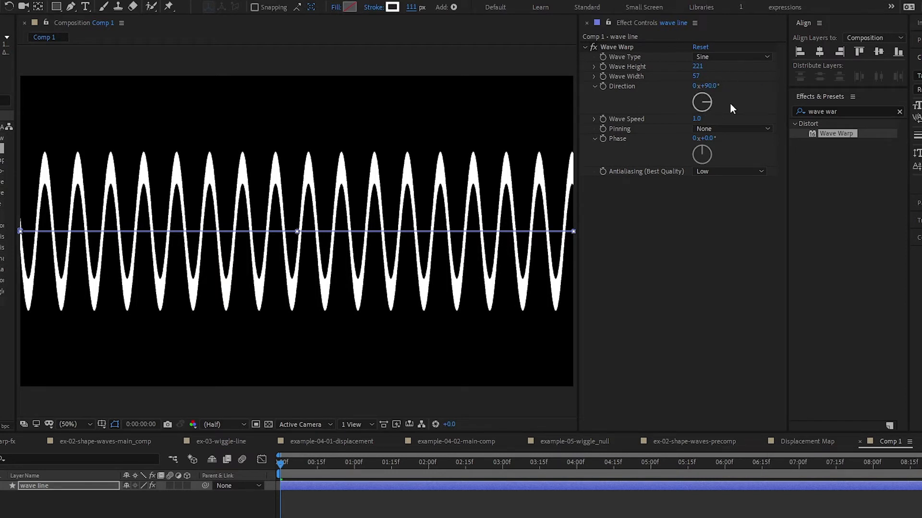
mouse_move(704, 123)
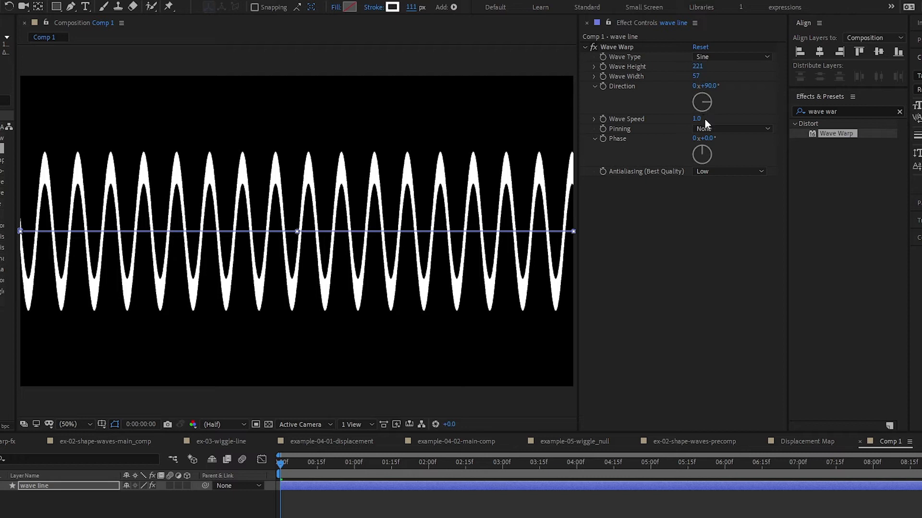
click(696, 119)
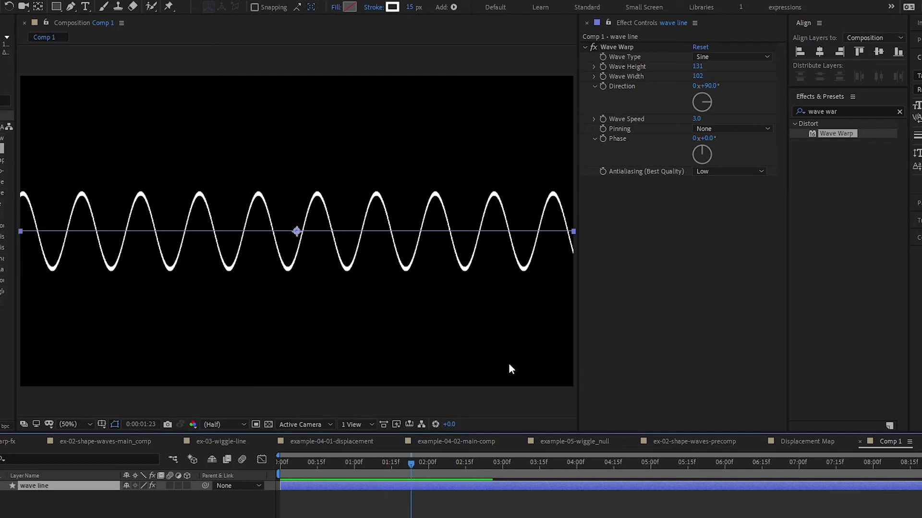
Step: Set Wave Speed to 0 so the Phase expression drives the motion
click(697, 119)
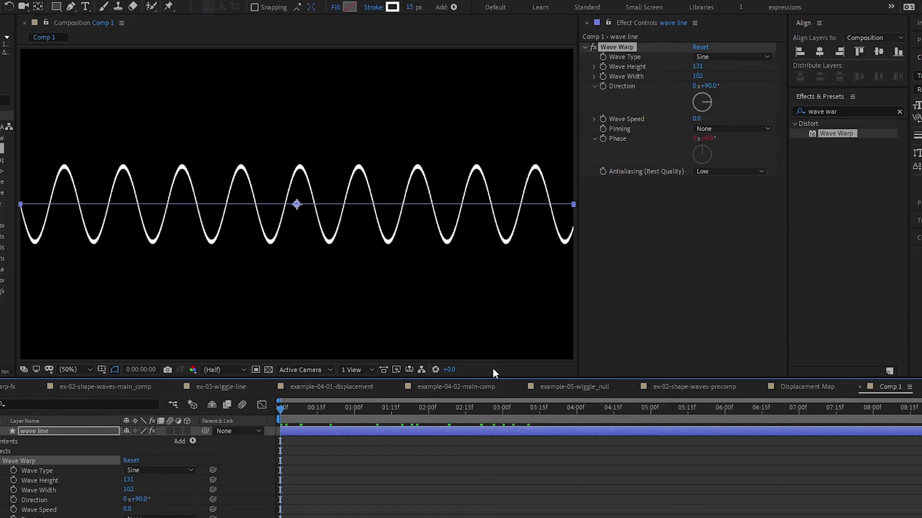
Step: Set Wave Warp Pinning to Center and preview the result
click(731, 128)
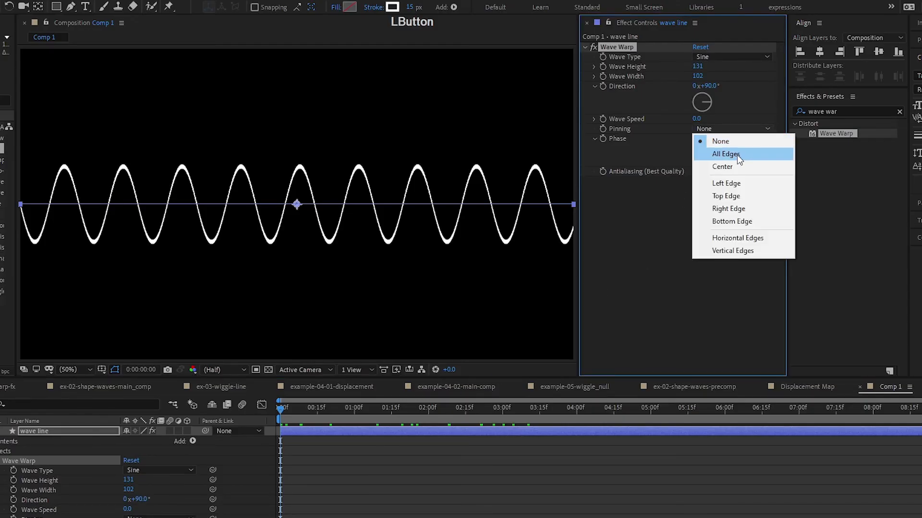
click(726, 153)
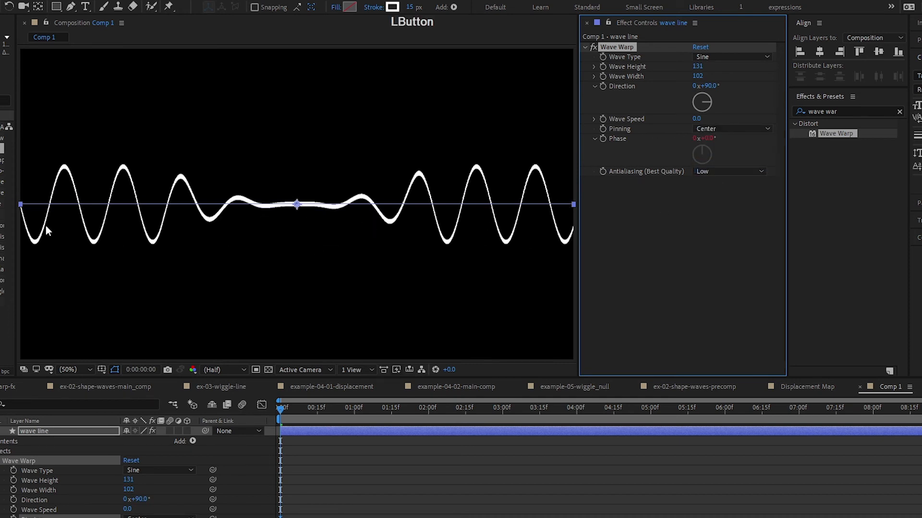
click(340, 408)
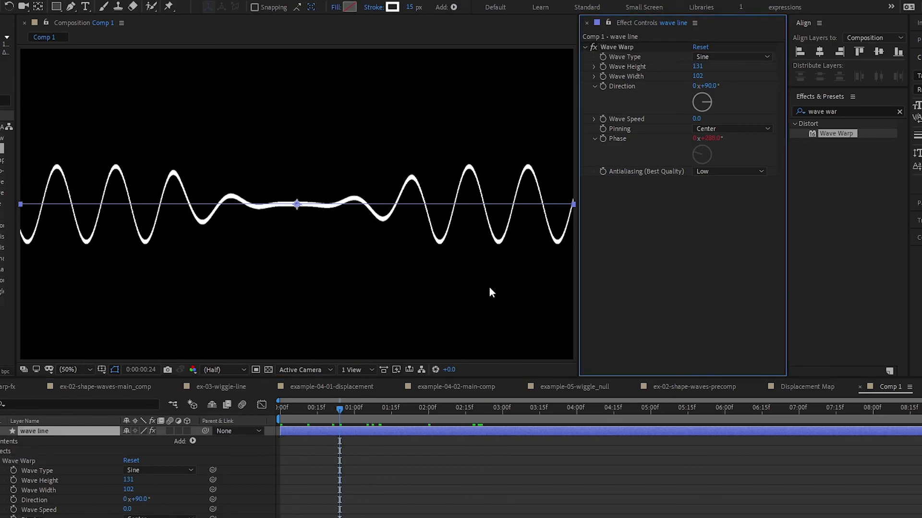